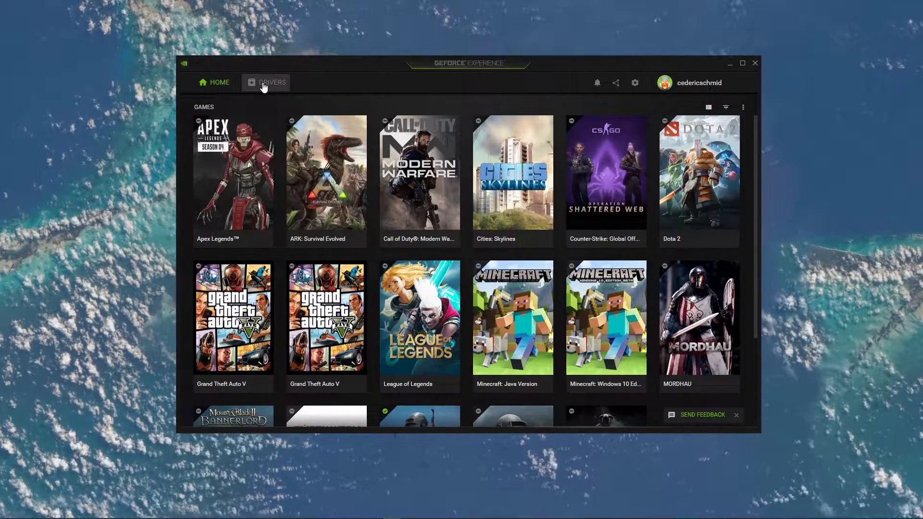
Step: Show the installed GeForce Game Ready Driver 445.87 with its Reinstall driver option
{"action": "left_click", "coordinate": [271, 83]}
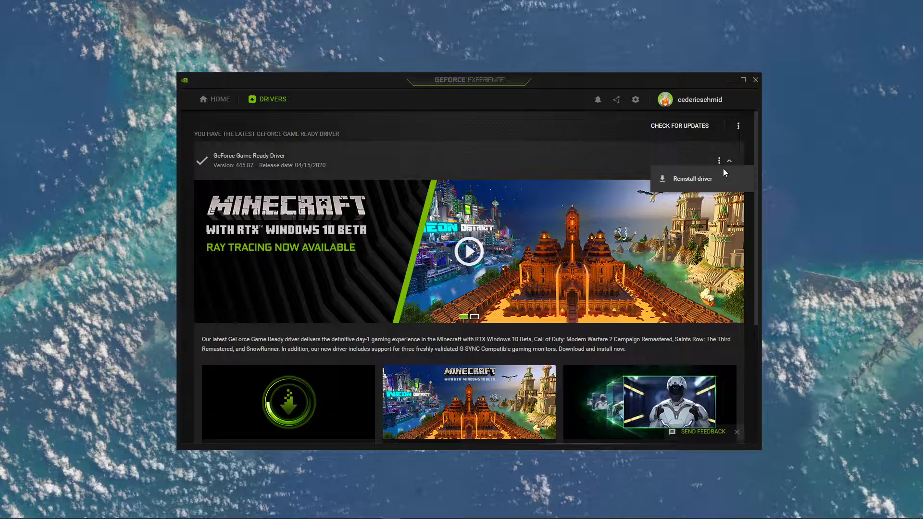
{"action": "mouse_move", "coordinate": [669, 188]}
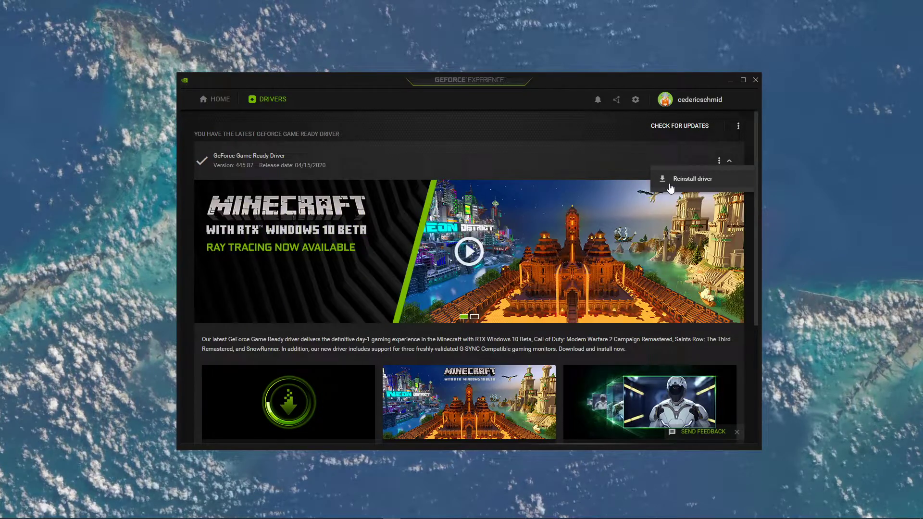
{"action": "mouse_move", "coordinate": [580, 132]}
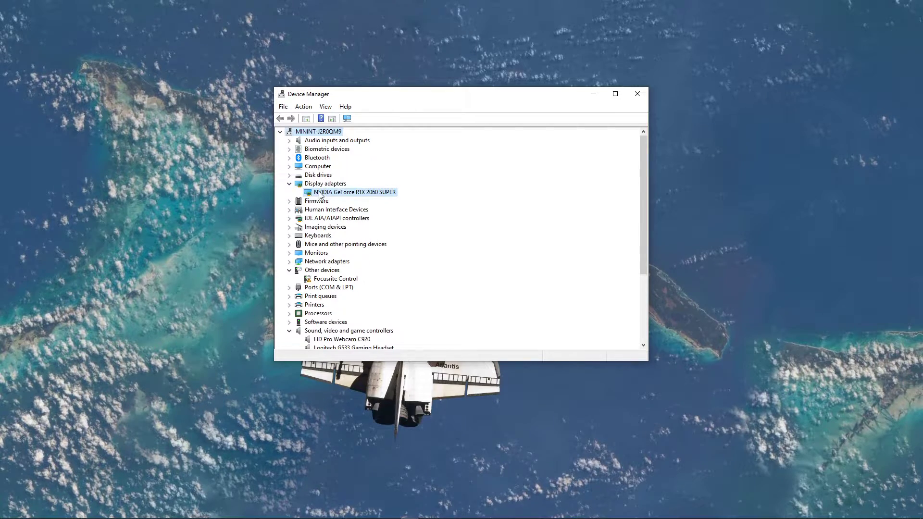
Step: From the RTX 2060 SUPER's Driver properties (version 26.21.14.4587), search automatically online for updated drivers
{"action": "right_click", "coordinate": [355, 192]}
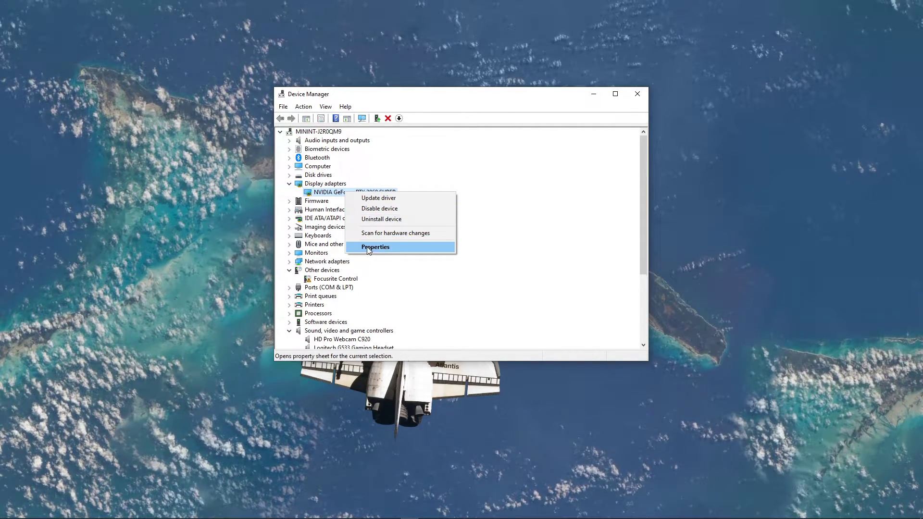
{"action": "left_click", "coordinate": [376, 247]}
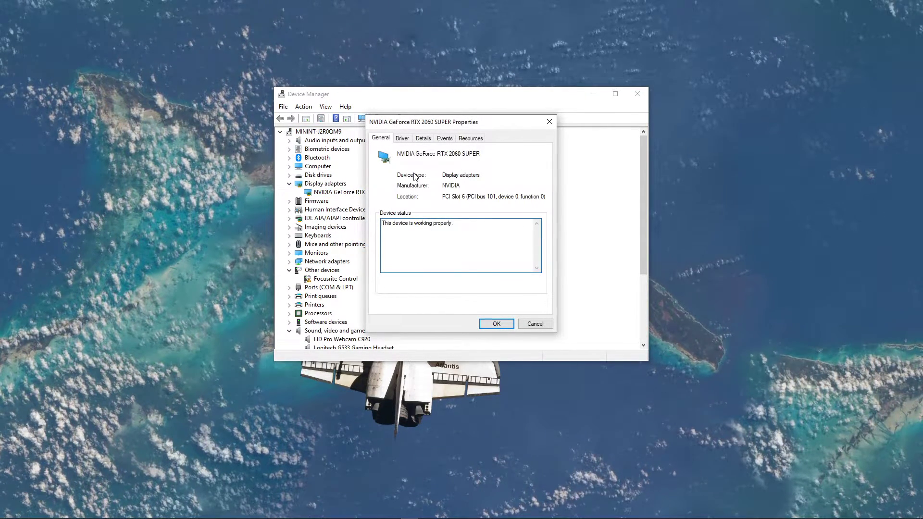
{"action": "left_click", "coordinate": [402, 138]}
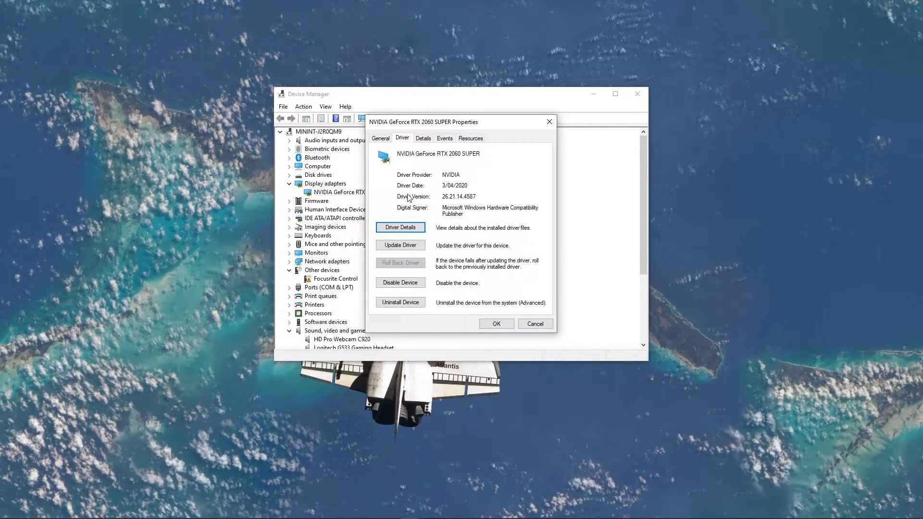
{"action": "left_click", "coordinate": [400, 245]}
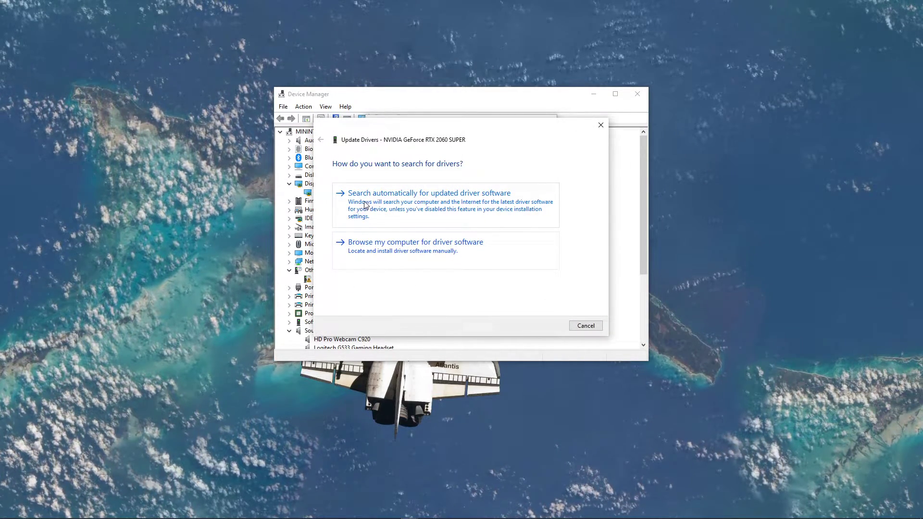
{"action": "left_click", "coordinate": [429, 192]}
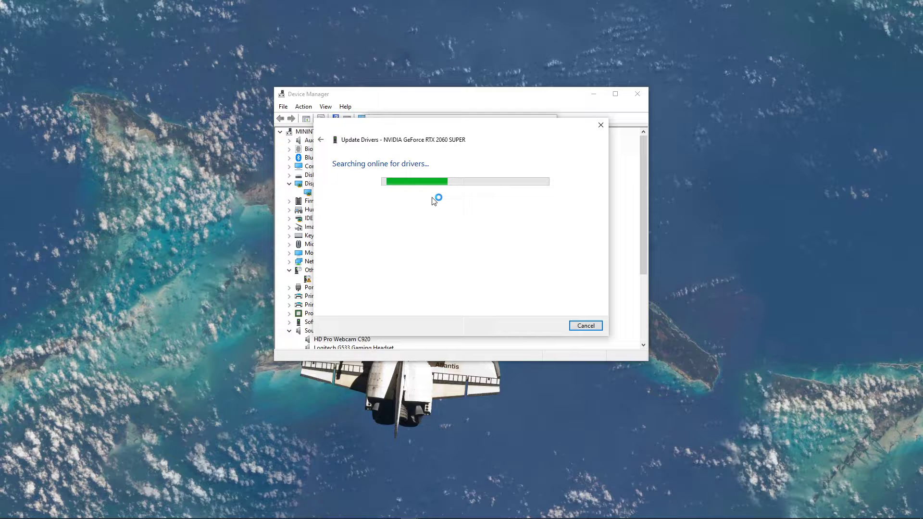